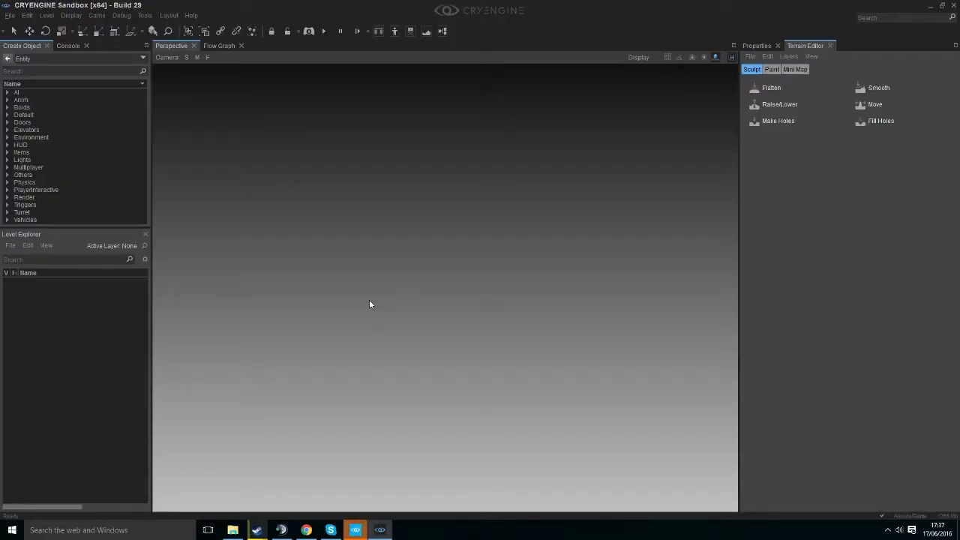
pyautogui.moveTo(357, 308)
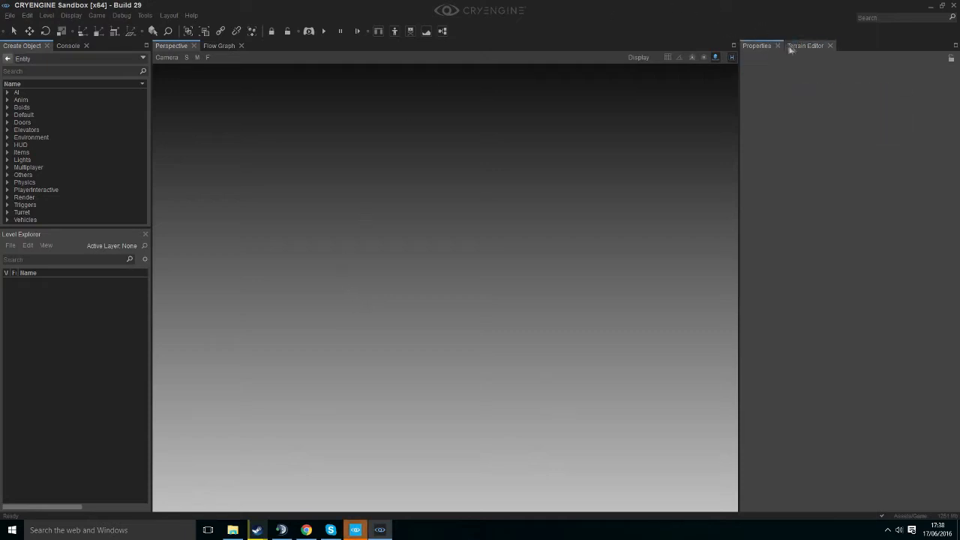
# - Create a new level named Islands with a 128 x 128 heightmap resolution
pyautogui.click(806, 45)
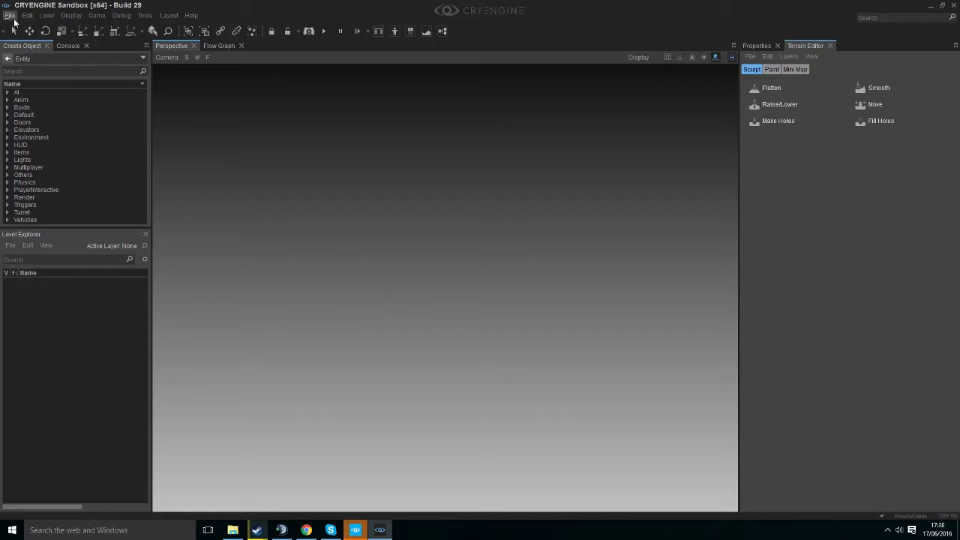
pyautogui.click(10, 15)
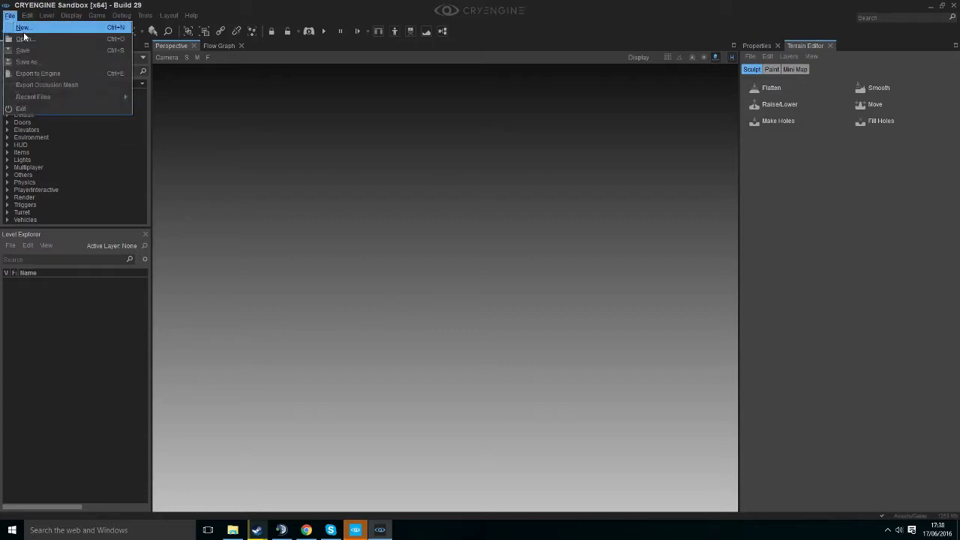
pyautogui.click(23, 27)
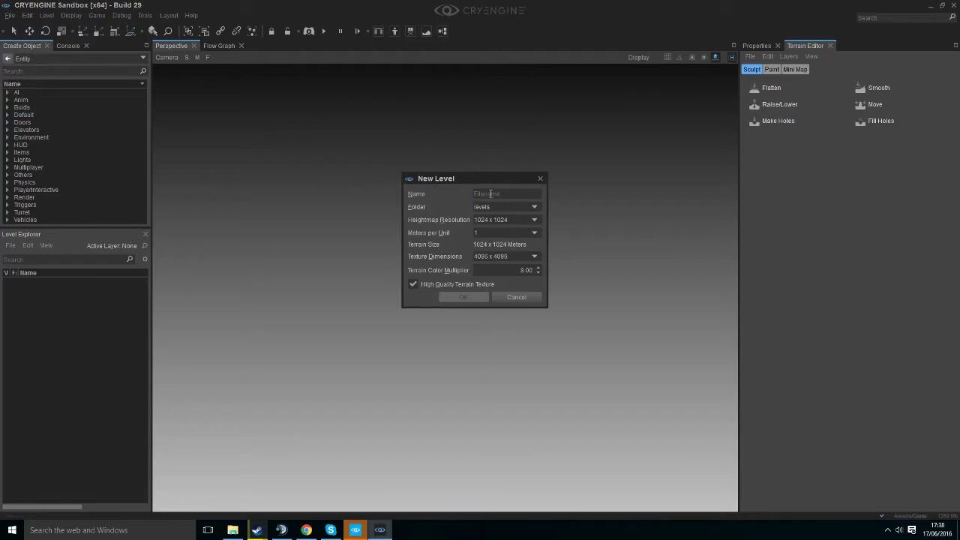
pyautogui.write('Islands')
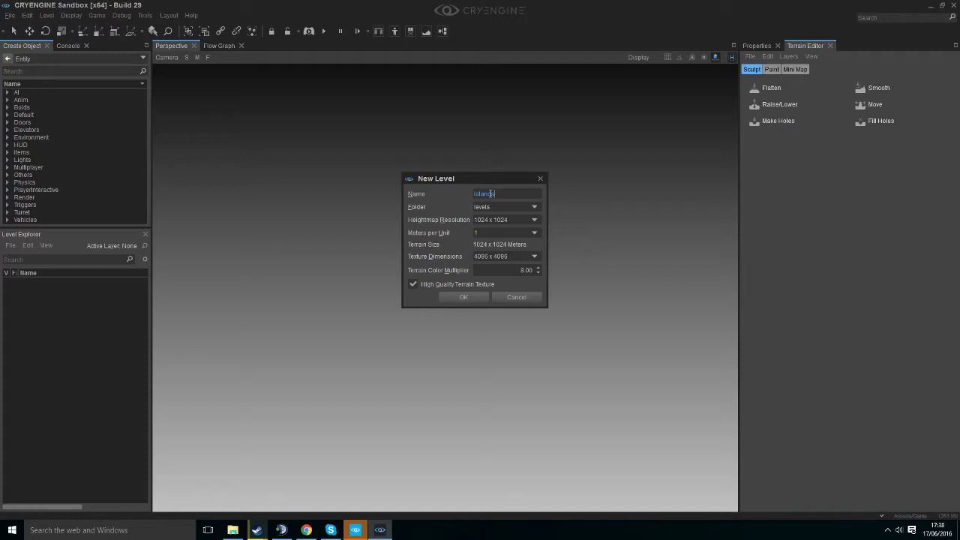
pyautogui.click(533, 220)
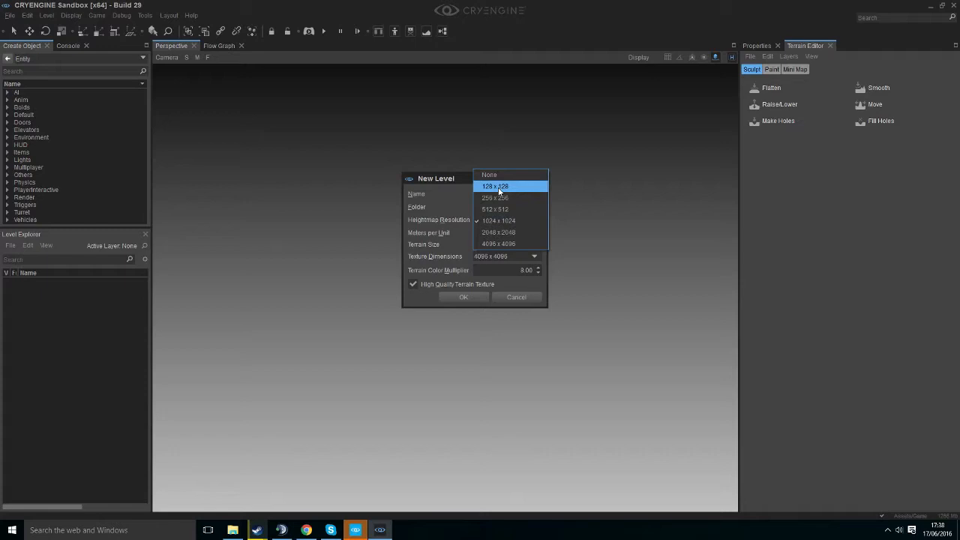
pyautogui.click(495, 186)
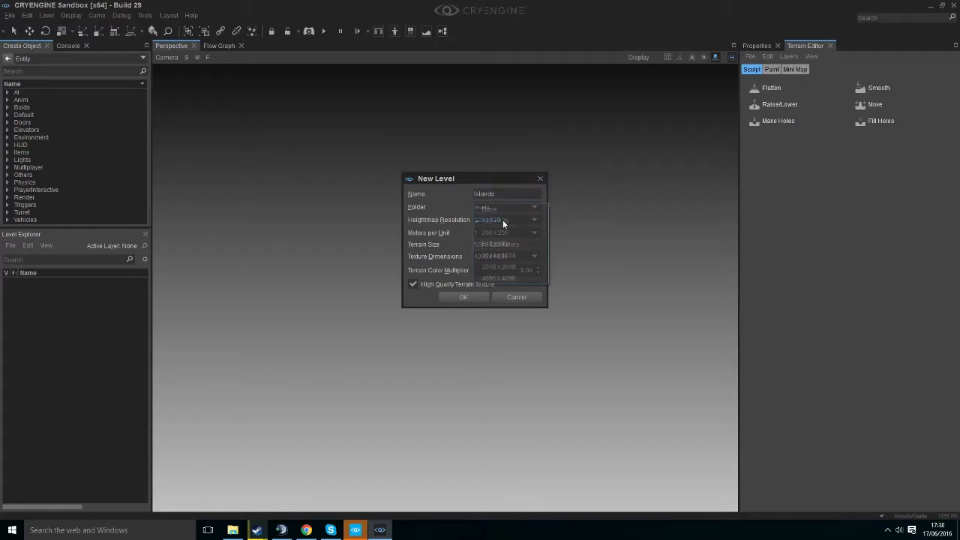
pyautogui.click(497, 220)
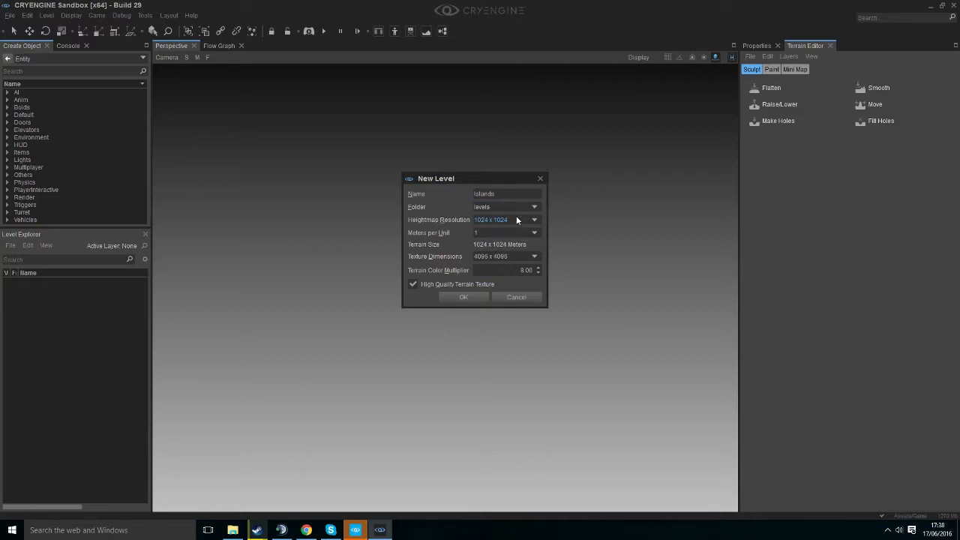
pyautogui.moveTo(501, 238)
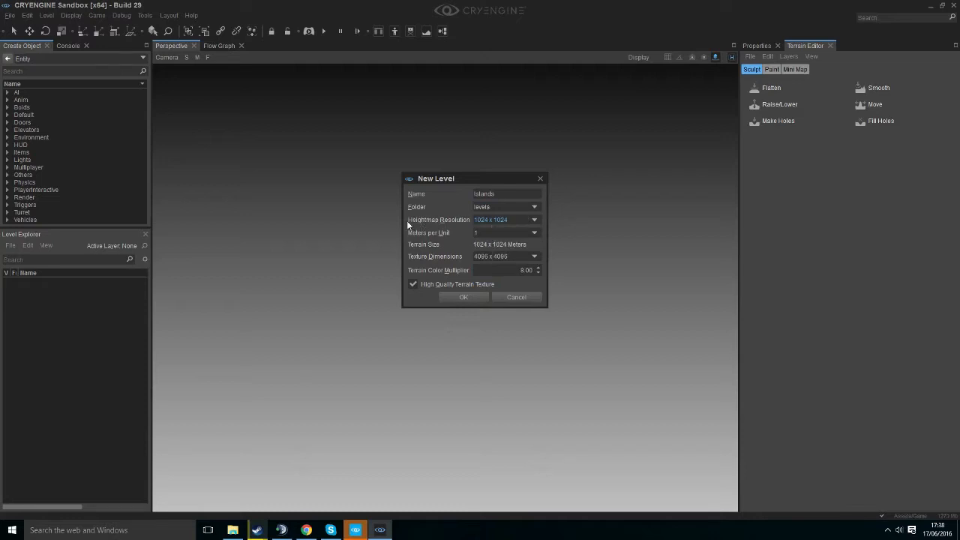
pyautogui.moveTo(444, 182)
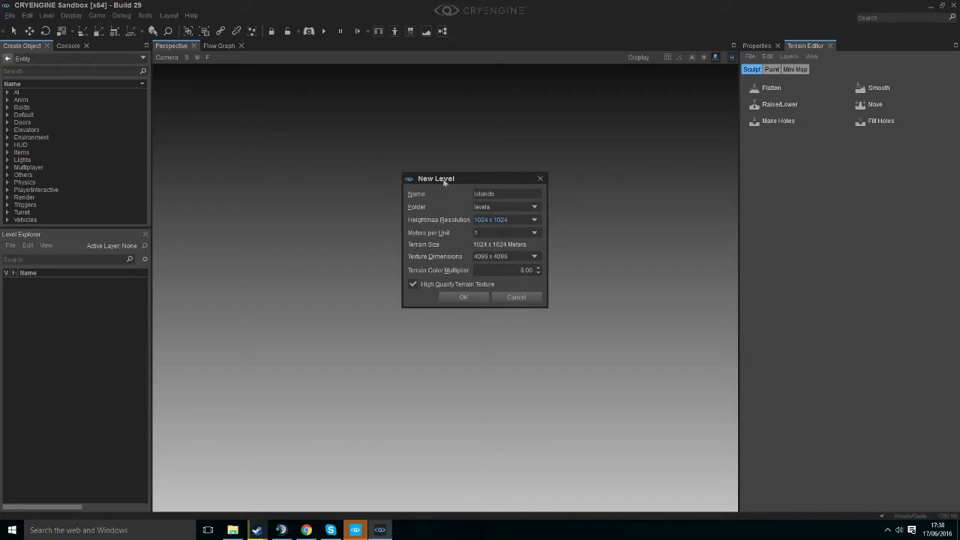
pyautogui.moveTo(435, 177); pyautogui.dragTo(416, 169)
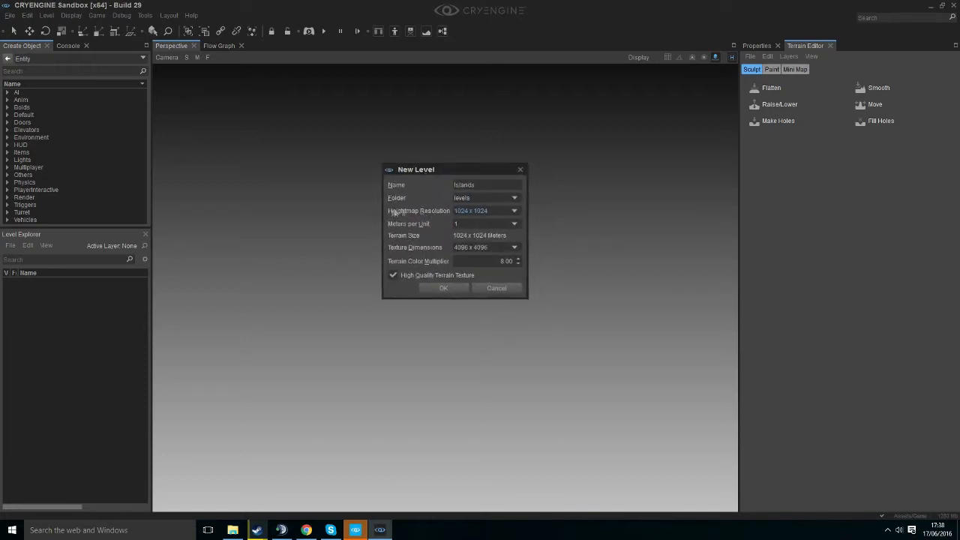
pyautogui.click(514, 211)
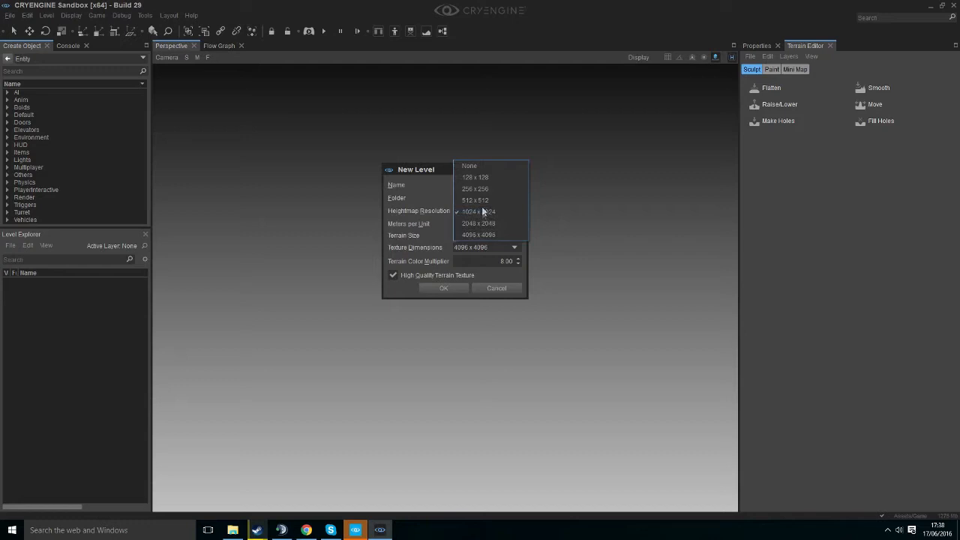
pyautogui.click(478, 234)
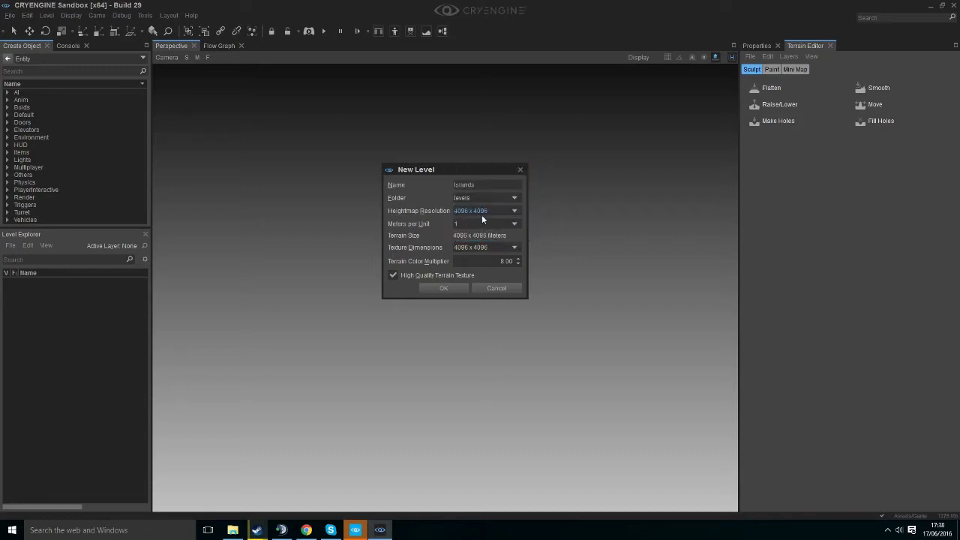
pyautogui.click(486, 211)
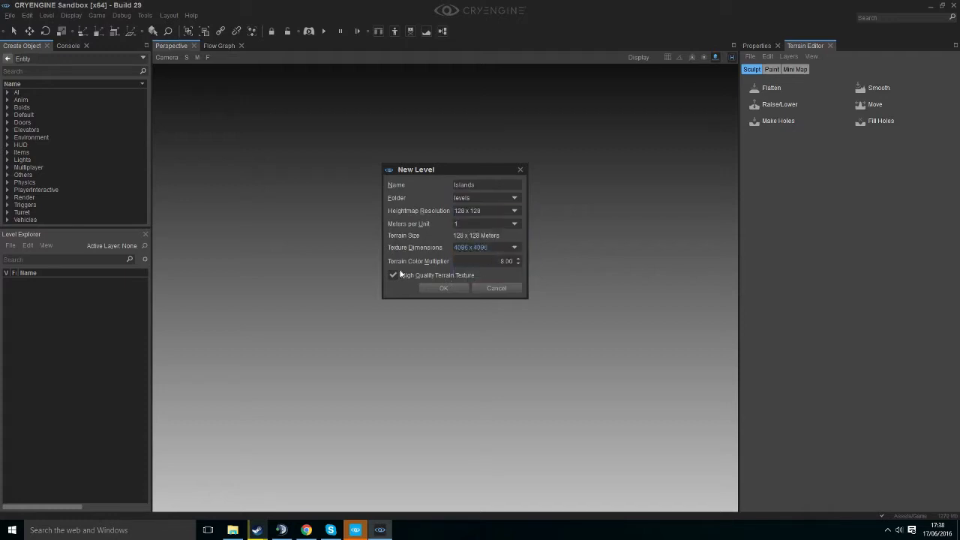
pyautogui.click(443, 288)
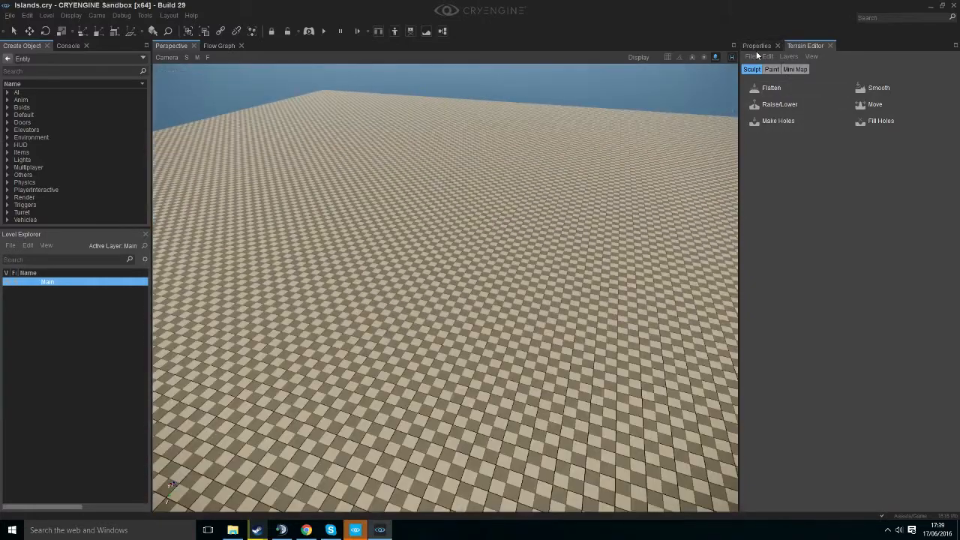
# - Close the Terrain Editor panel and reopen it to show its terrain file commands
pyautogui.click(831, 46)
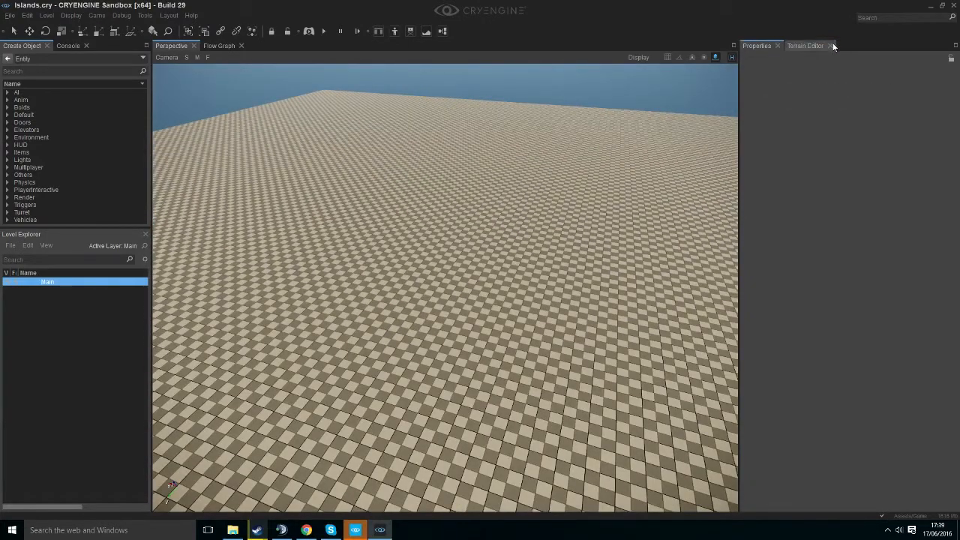
pyautogui.click(145, 15)
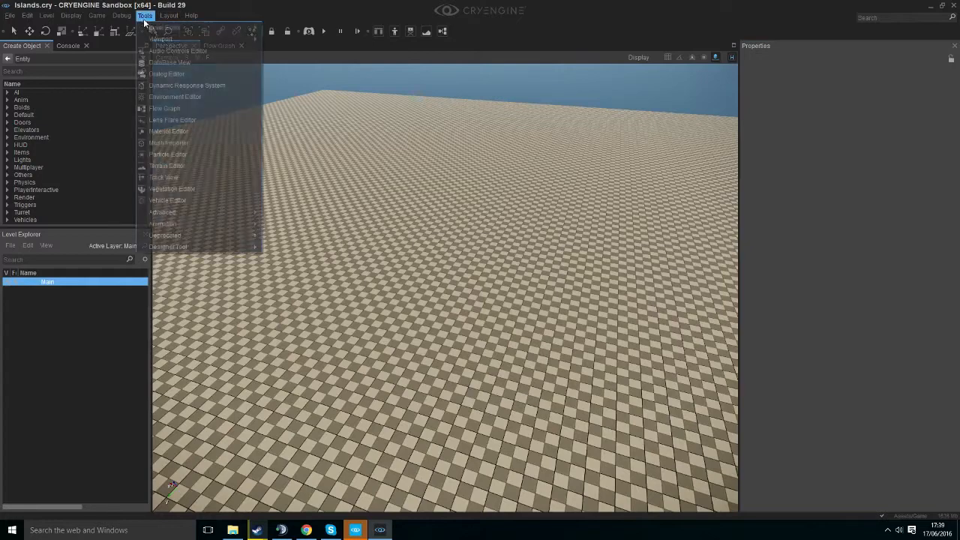
pyautogui.click(166, 166)
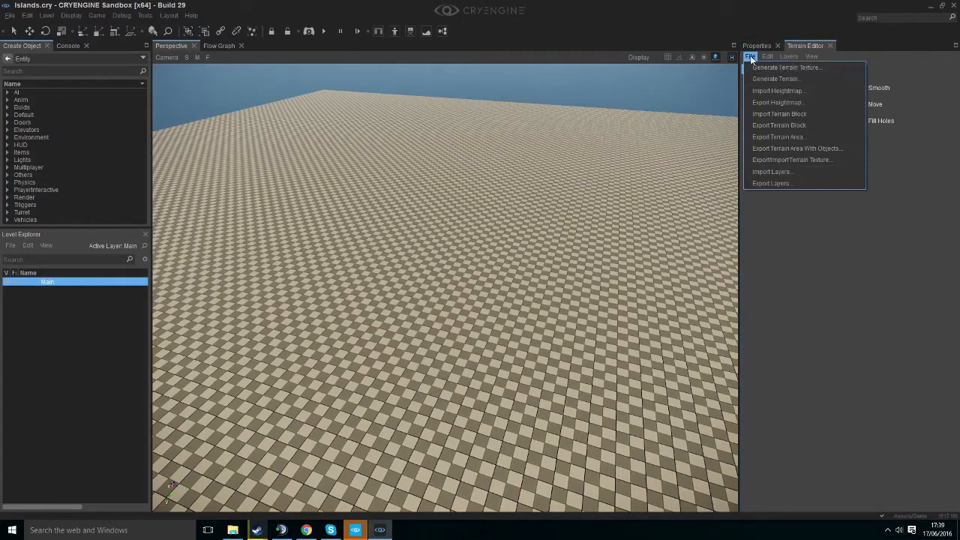
# - Generate procedural terrain with a reduced Feature Size, producing tall jagged spikes
pyautogui.click(774, 79)
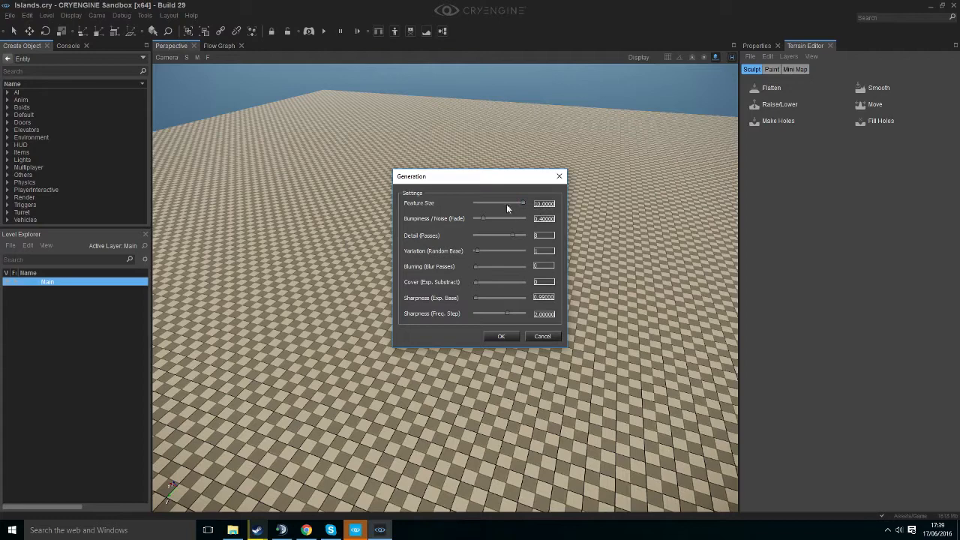
pyautogui.moveTo(521, 203); pyautogui.dragTo(474, 203)
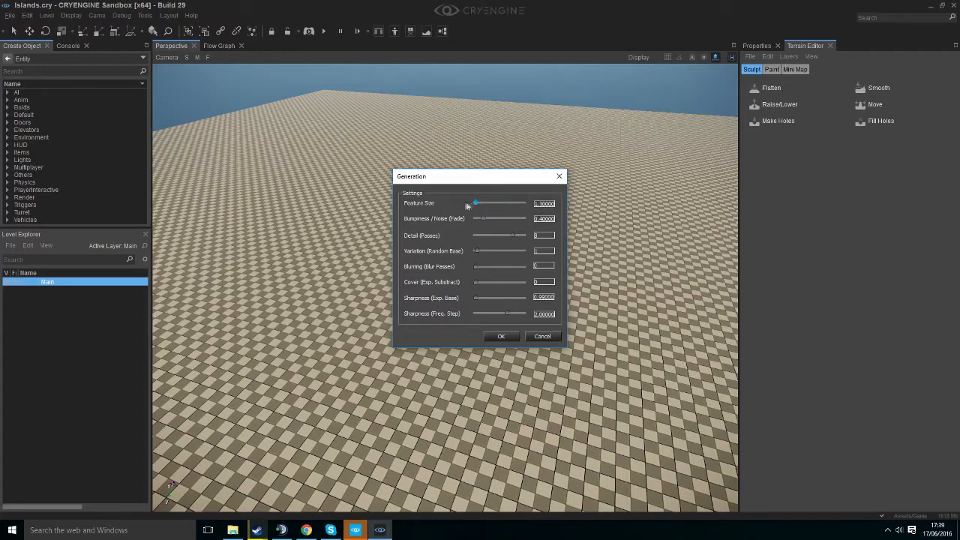
pyautogui.moveTo(475, 203); pyautogui.dragTo(488, 203)
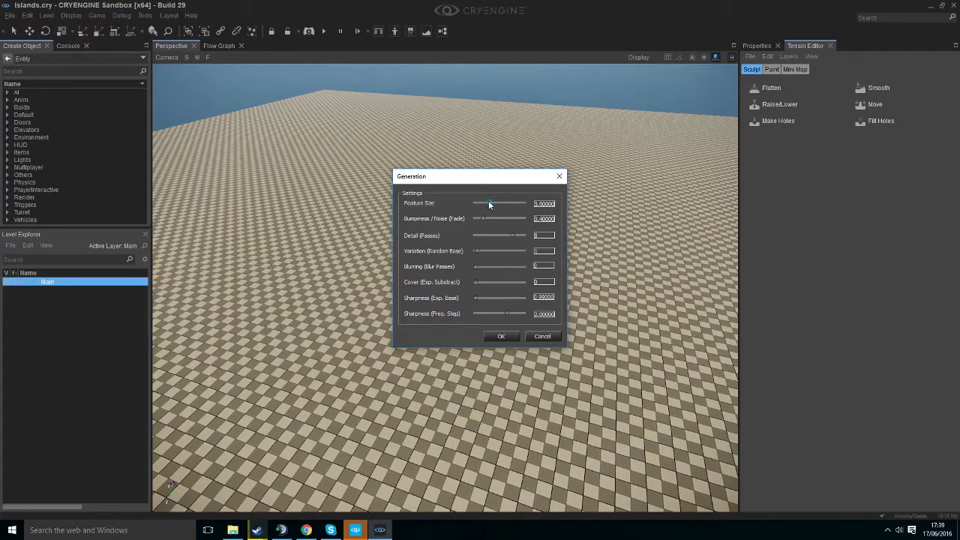
pyautogui.click(500, 335)
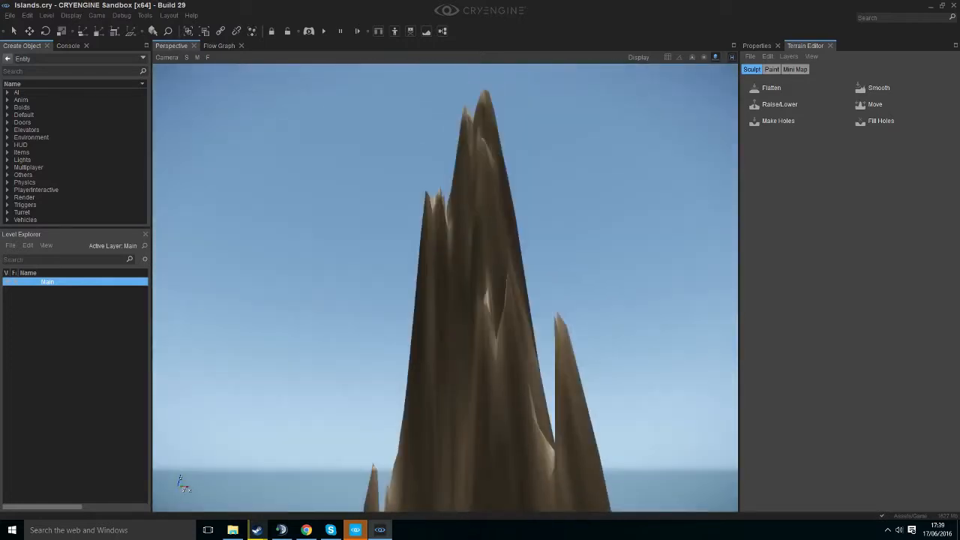
# - Apply a new maximum terrain height through Set Terrain Max Height
pyautogui.click(768, 56)
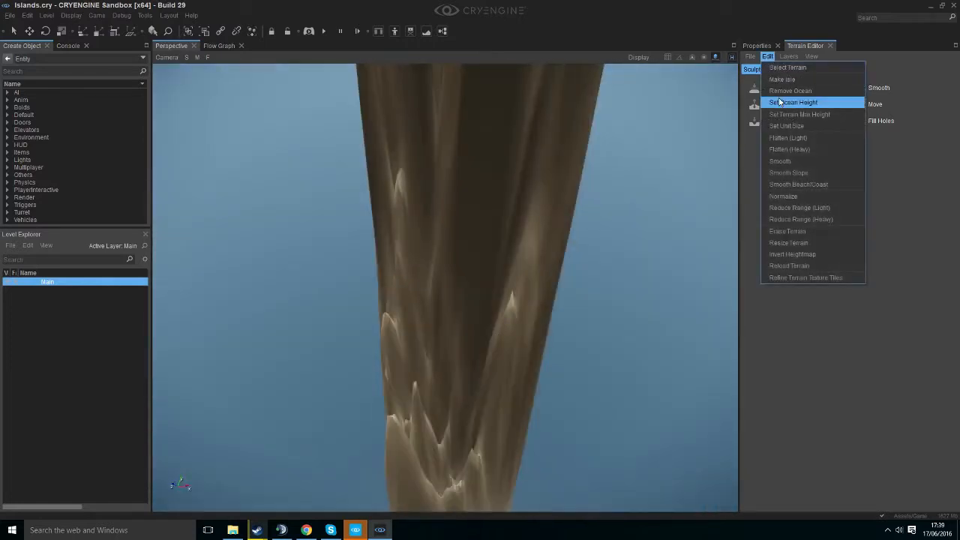
pyautogui.click(799, 114)
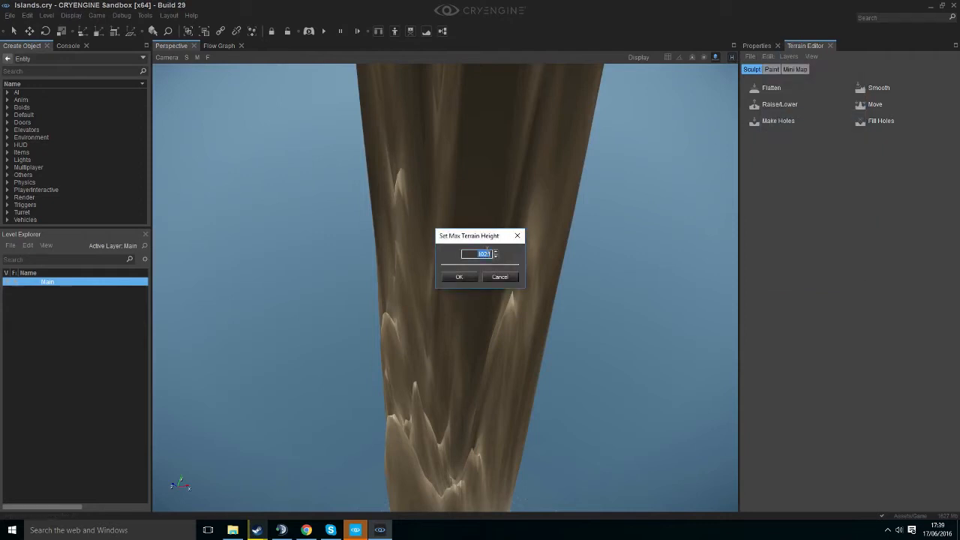
pyautogui.click(459, 276)
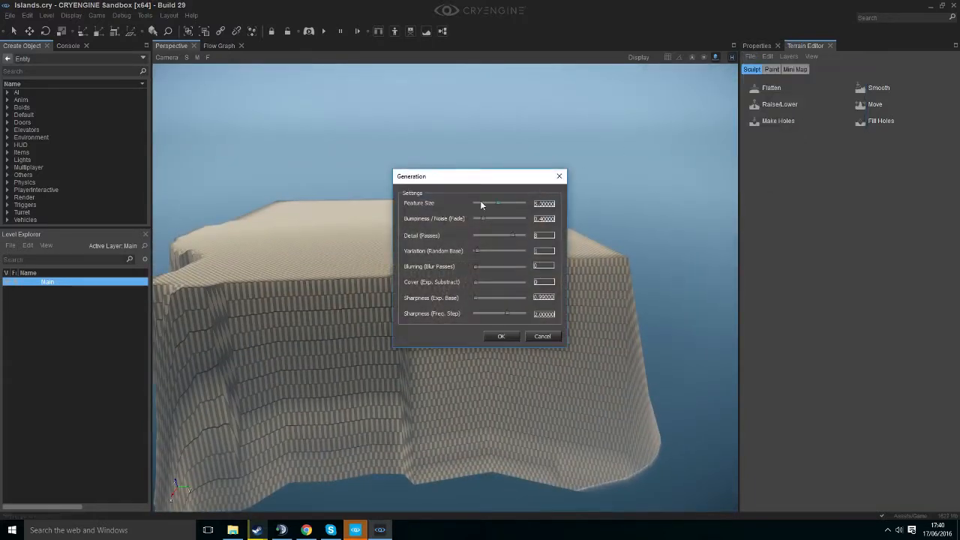
# - Regenerate the terrain into a low rounded island surrounded by ocean
pyautogui.click(501, 336)
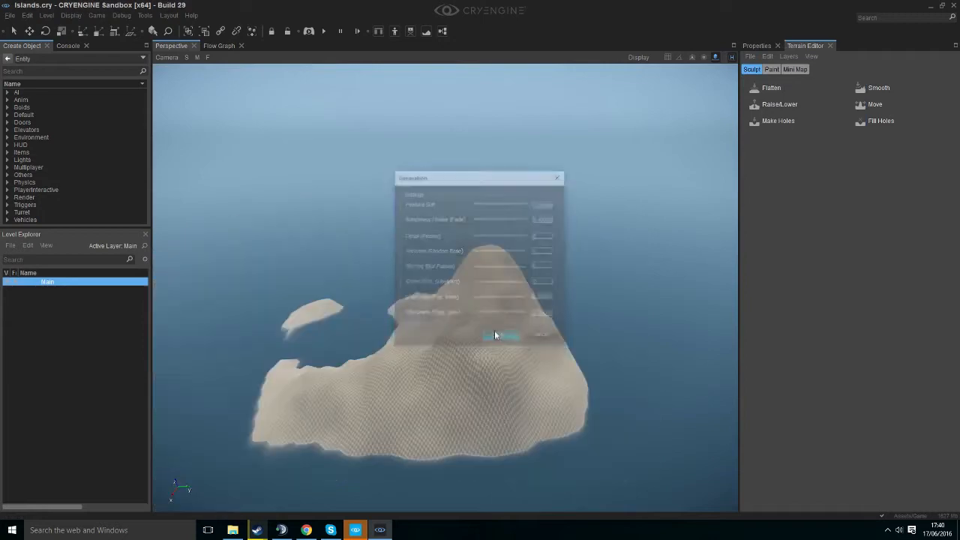
pyautogui.click(500, 336)
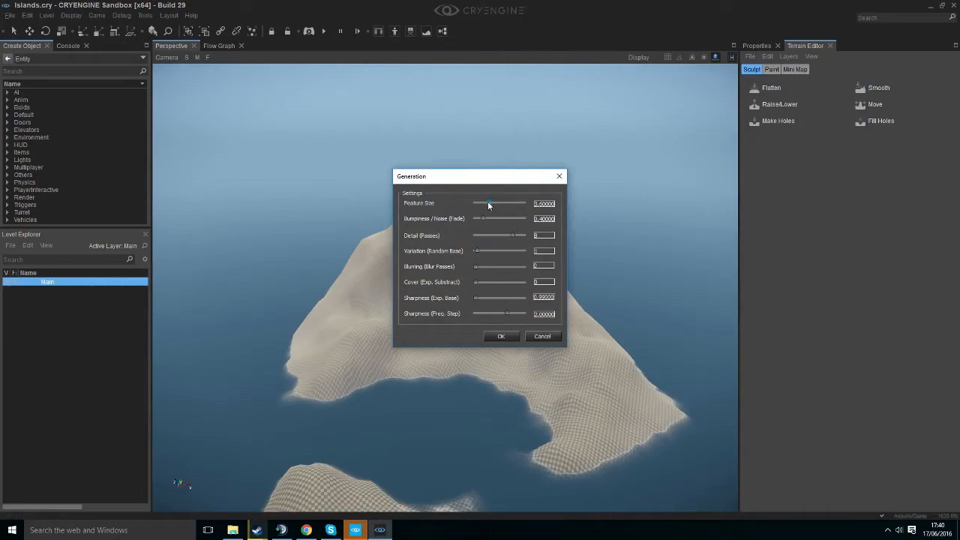
pyautogui.click(501, 336)
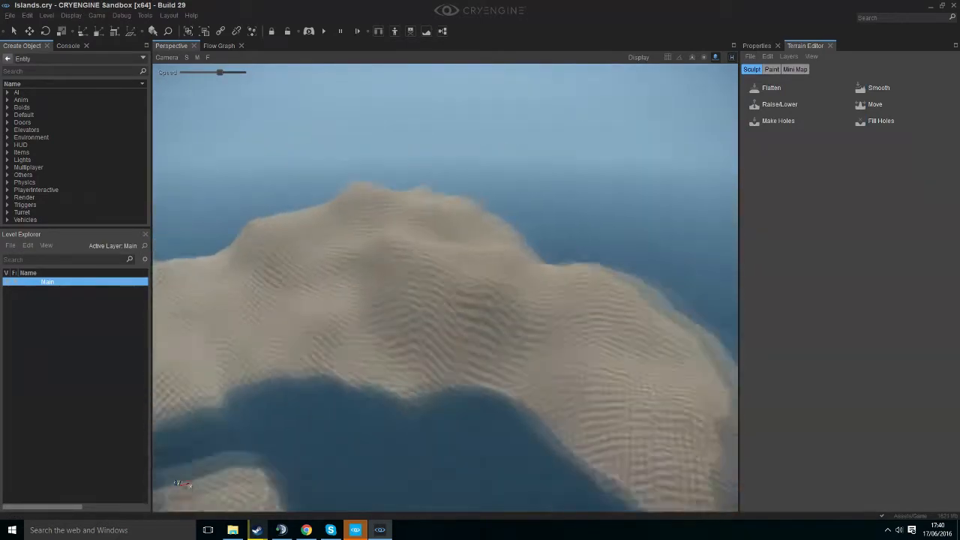
# - Set the terrain maximum height to 107, capping the island into a plateau
pyautogui.click(767, 57)
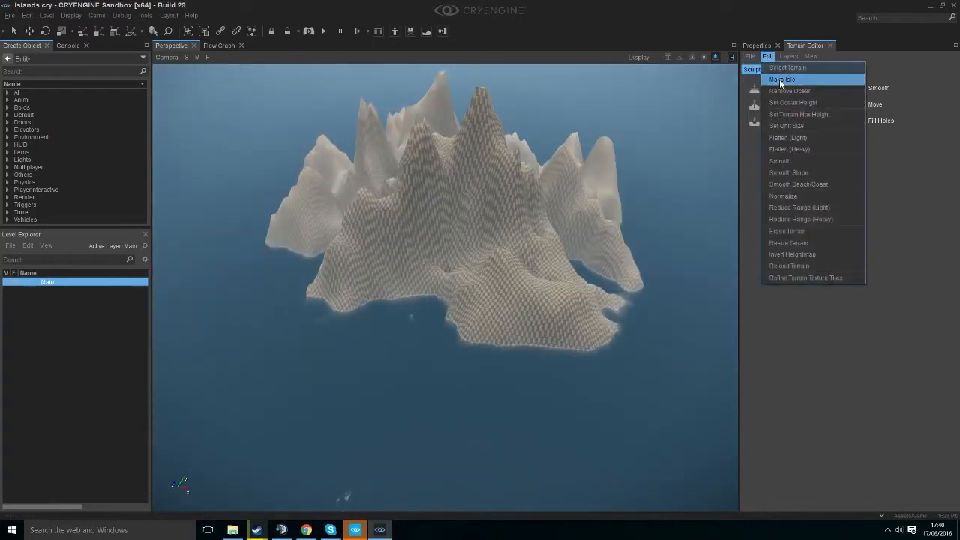
pyautogui.click(799, 114)
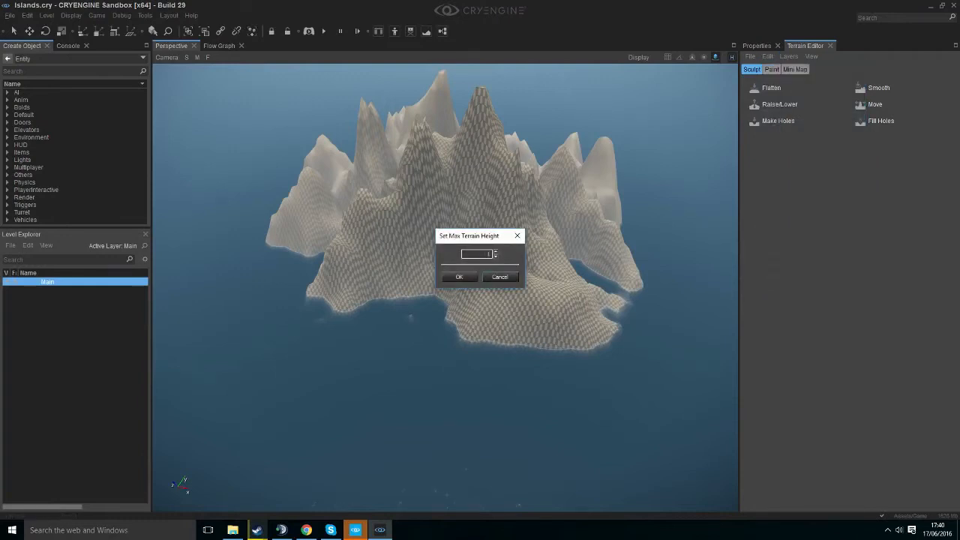
pyautogui.write('107')
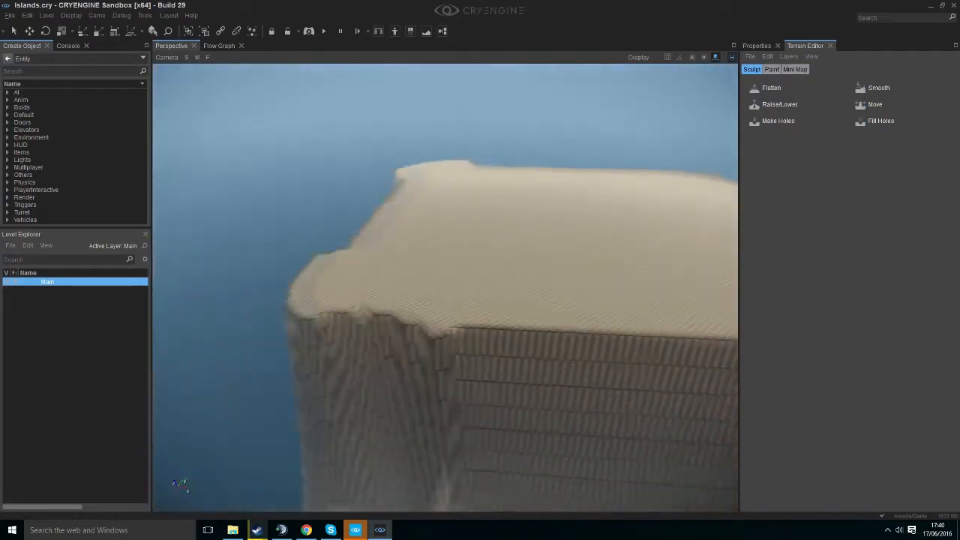
# - Paint the plateau groove level with the Flatten sculpt brush
pyautogui.click(771, 87)
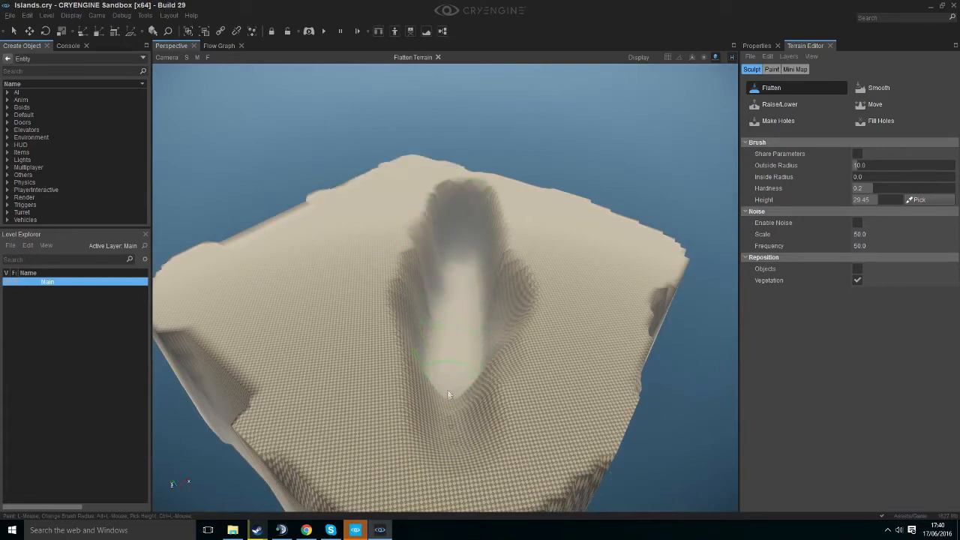
pyautogui.moveTo(449, 394); pyautogui.dragTo(454, 304)
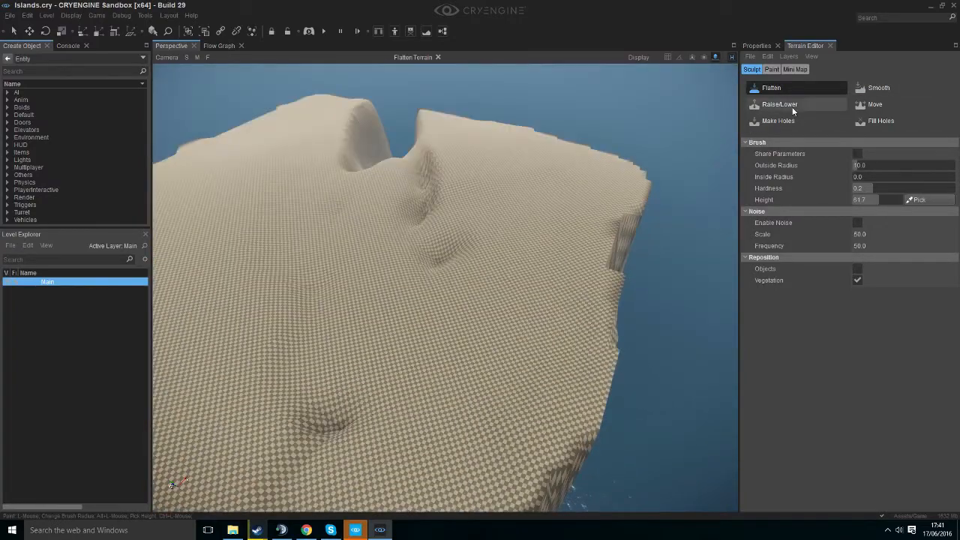
# - Try the Raise/Lower and Smooth brushes, ending with Make Holes selected
pyautogui.click(779, 105)
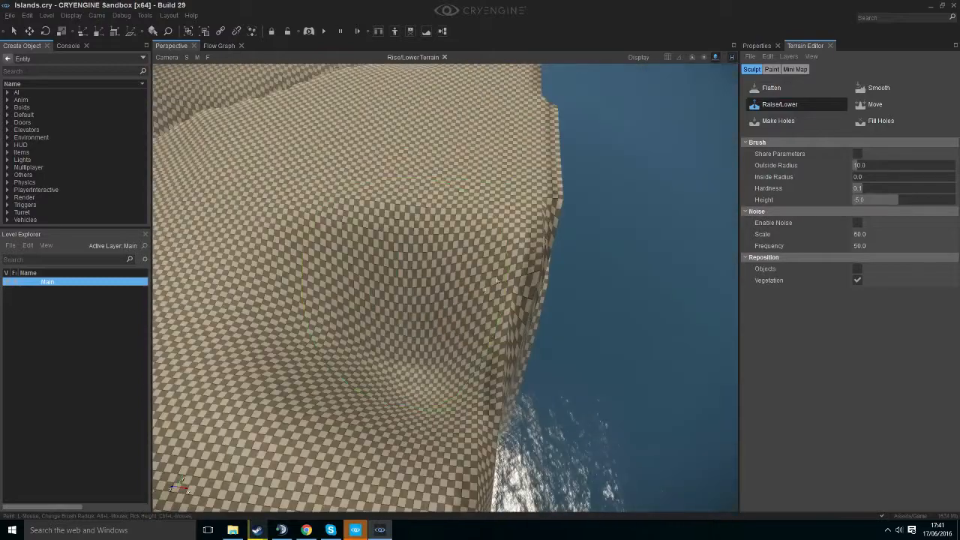
pyautogui.click(879, 87)
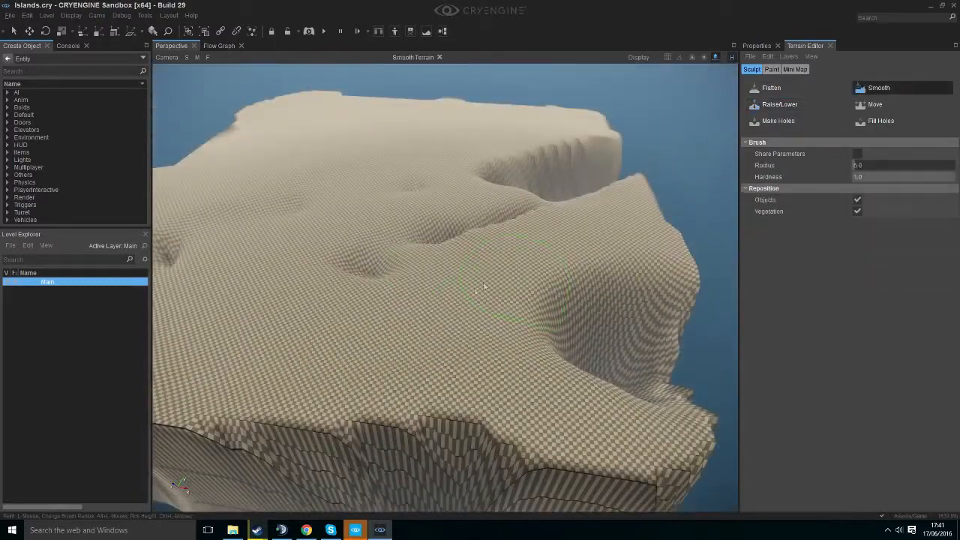
pyautogui.click(779, 104)
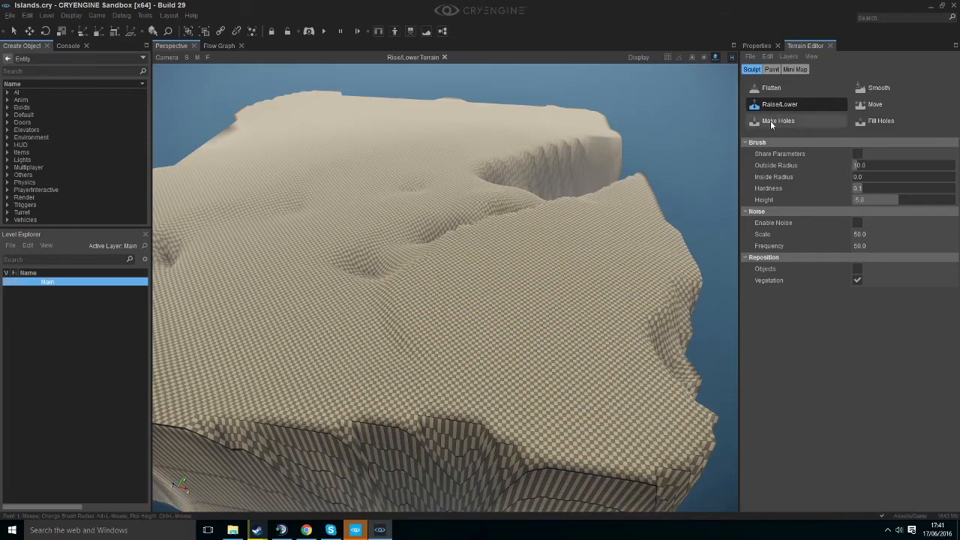
pyautogui.click(779, 121)
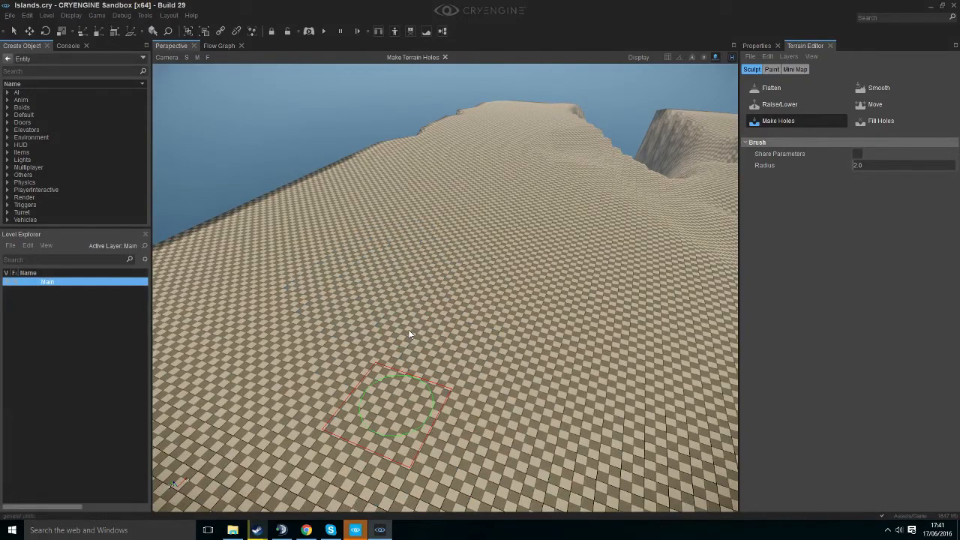
# - Toggle the Smooth brush on and off, then select Fill Holes
pyautogui.click(878, 87)
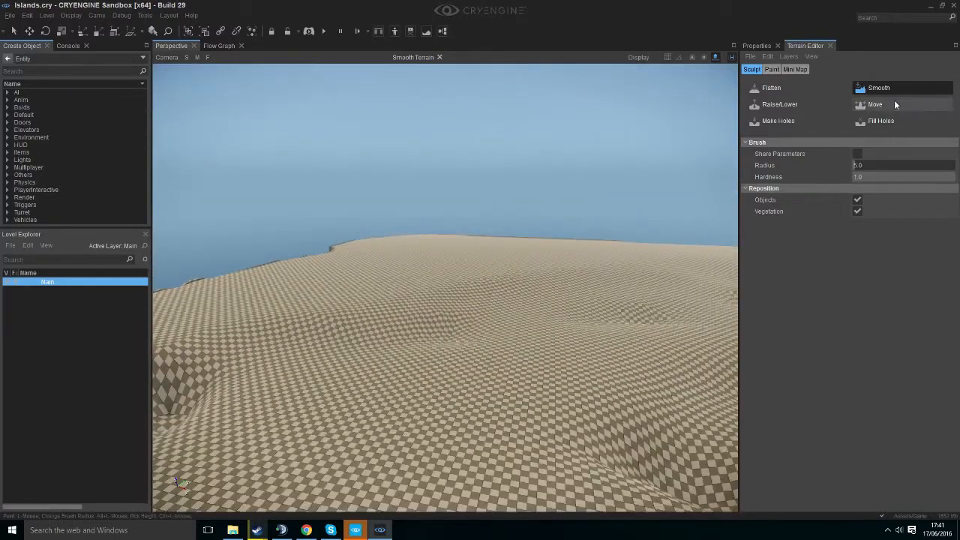
pyautogui.click(875, 105)
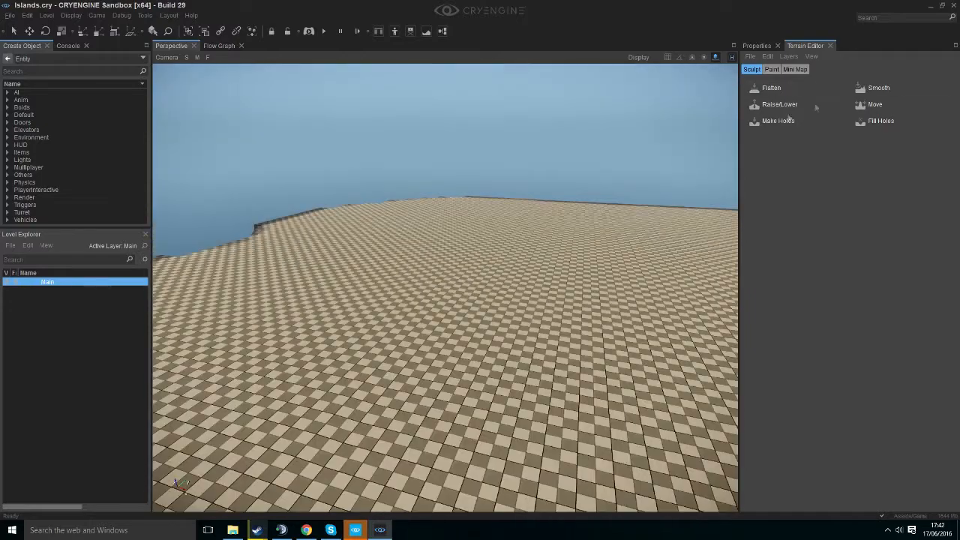
pyautogui.click(880, 121)
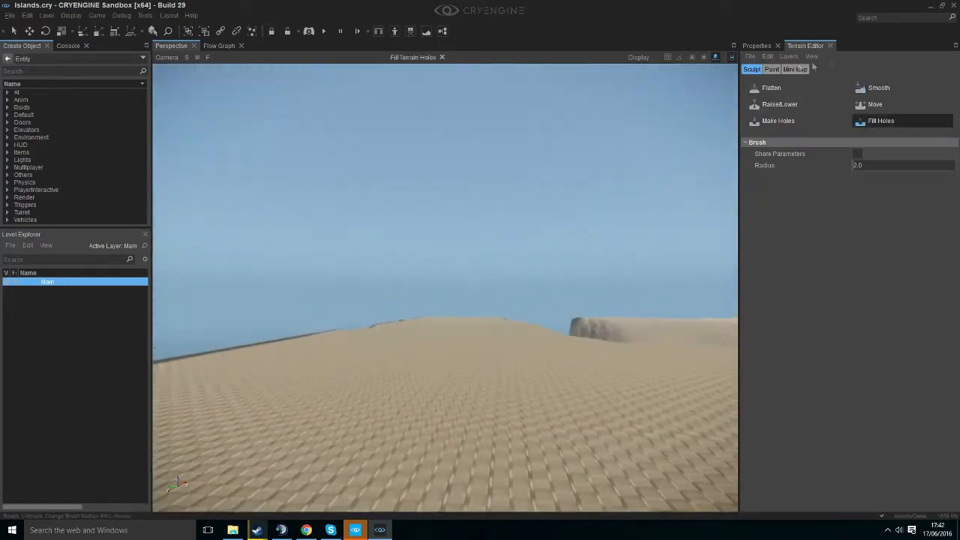
# - Show the Terrain Editor's Paint section listing the Default layer
pyautogui.click(772, 69)
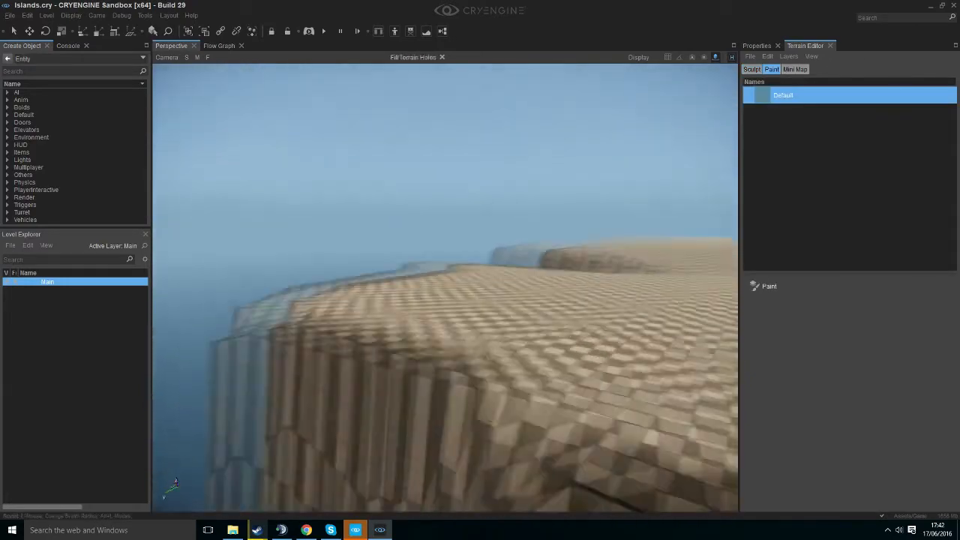